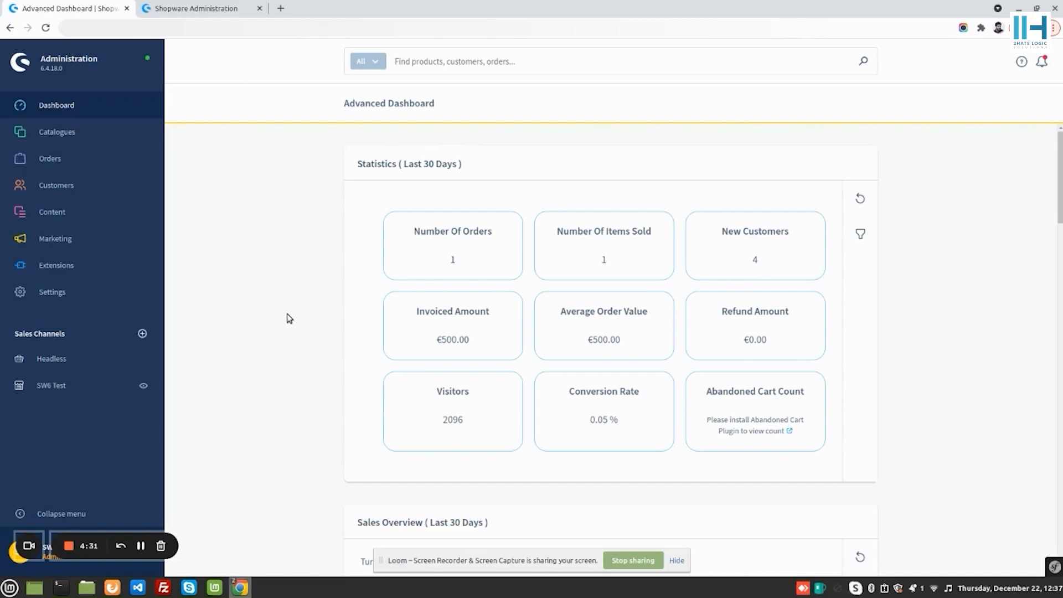
Step: Scroll down through the Advanced Dashboard statistics, charts and tables widgets
{"action": "scroll", "scroll_direction": "down", "scroll_amount": 3}
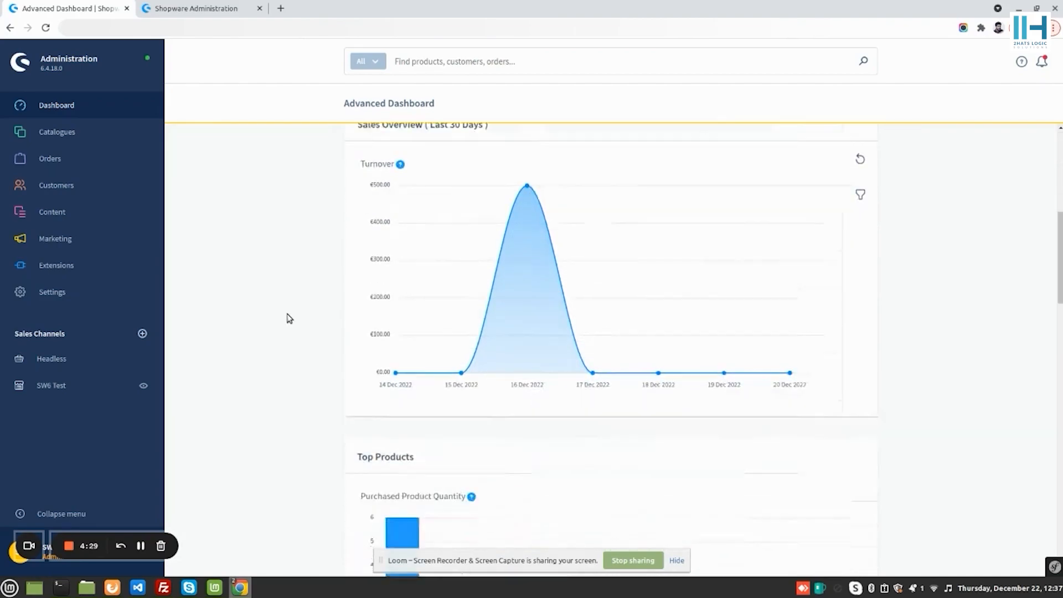
{"action": "scroll", "scroll_direction": "down", "scroll_amount": 3}
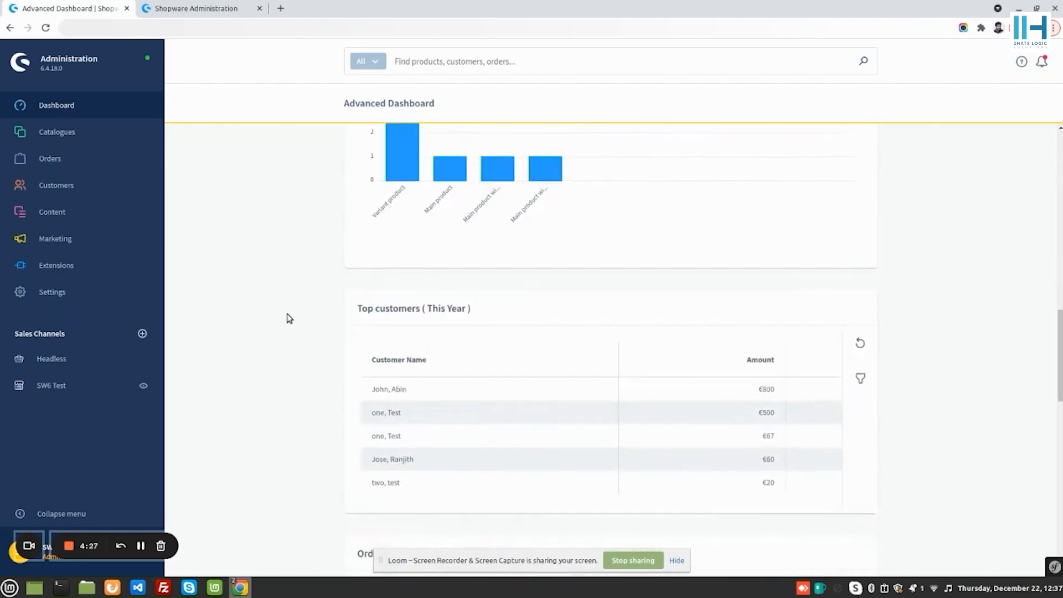
{"action": "scroll", "scroll_direction": "down", "scroll_amount": 3}
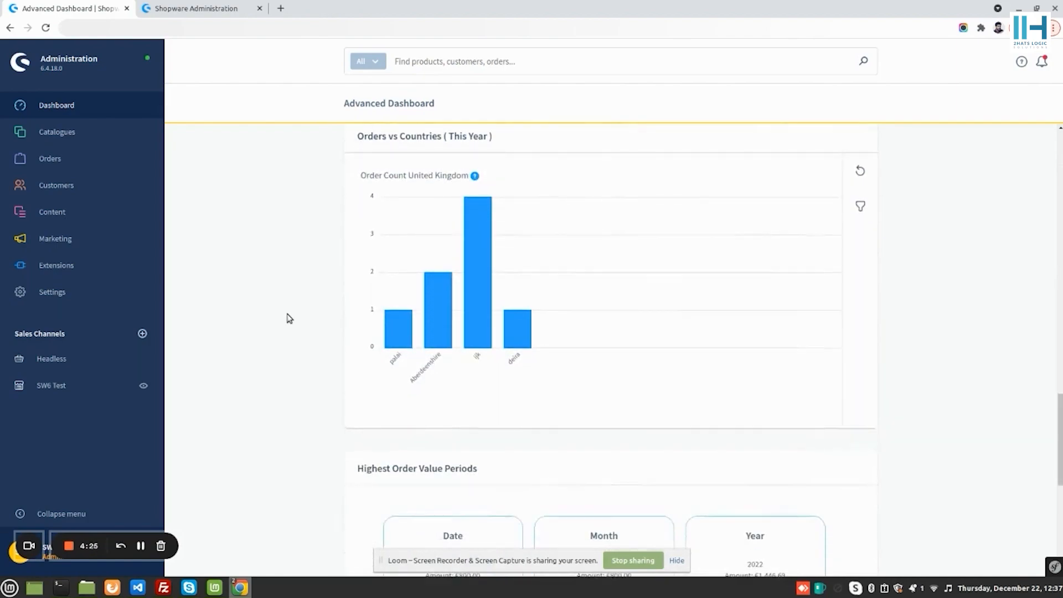
{"action": "scroll", "scroll_direction": "down", "scroll_amount": 3}
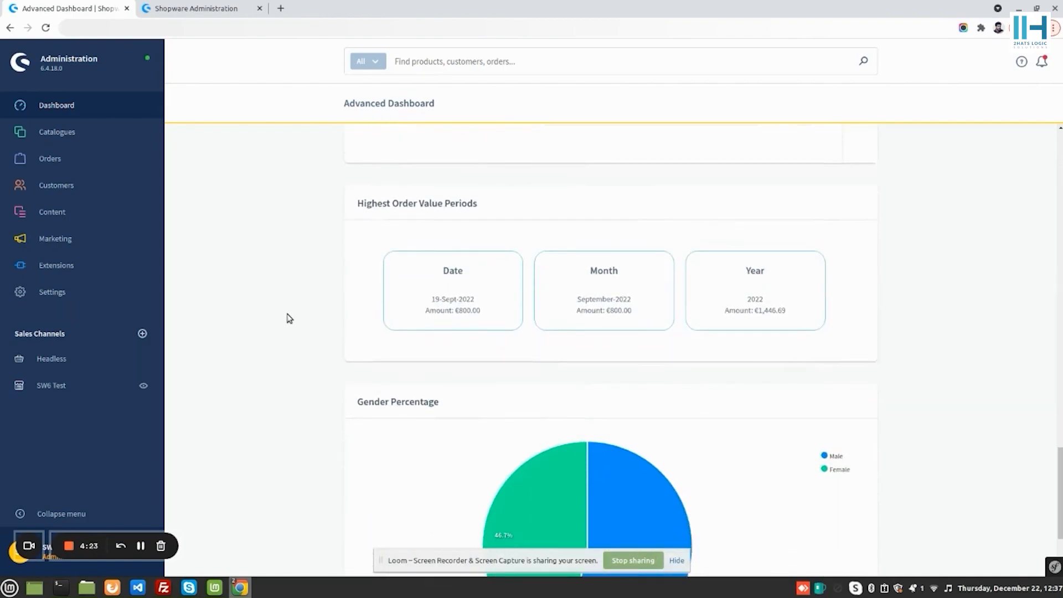
{"action": "scroll", "scroll_direction": "down", "scroll_amount": 3}
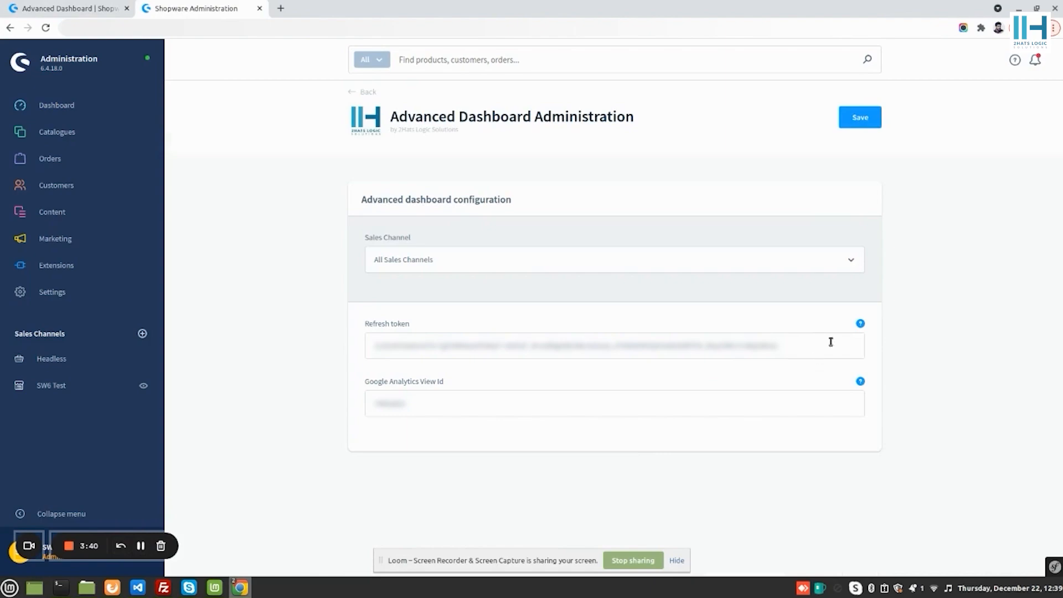
{"action": "mouse_move", "coordinate": [859, 323]}
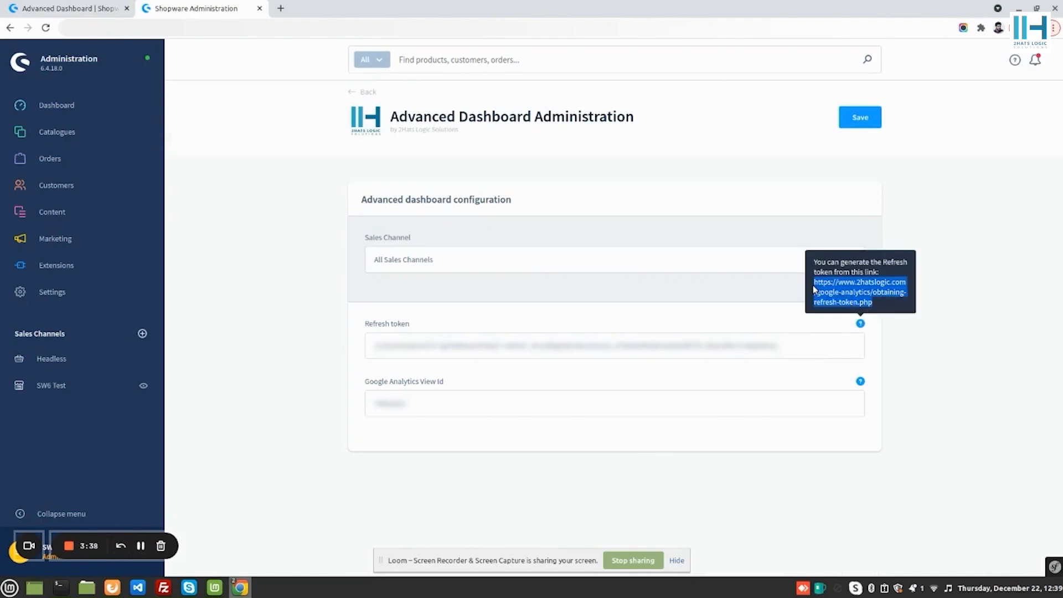
{"action": "mouse_move", "coordinate": [282, 8]}
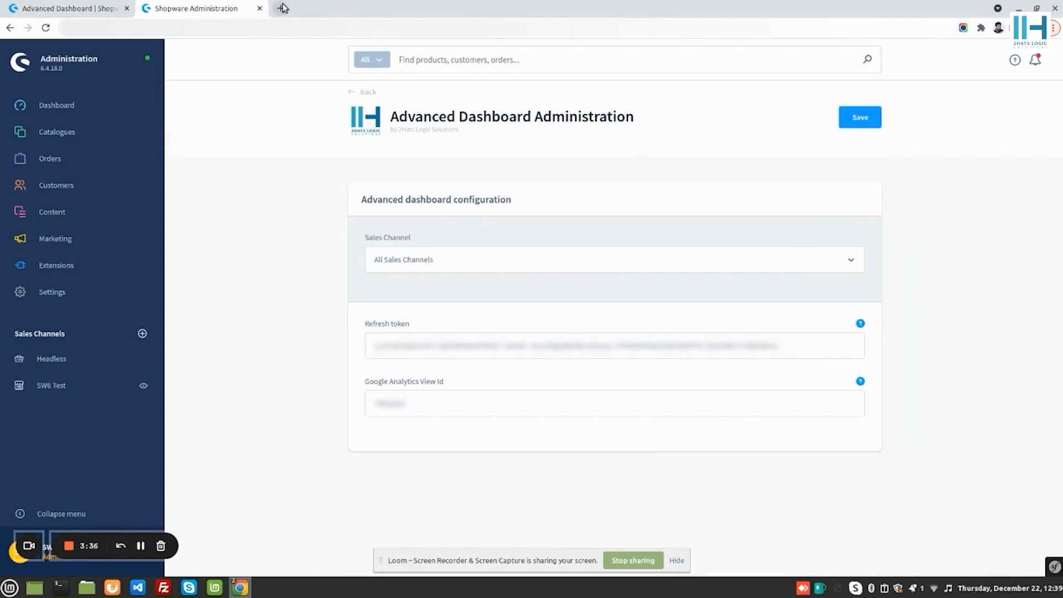
Step: Open the 2hatslogic refresh-token generation page in a new browser tab
{"action": "left_click", "coordinate": [282, 8]}
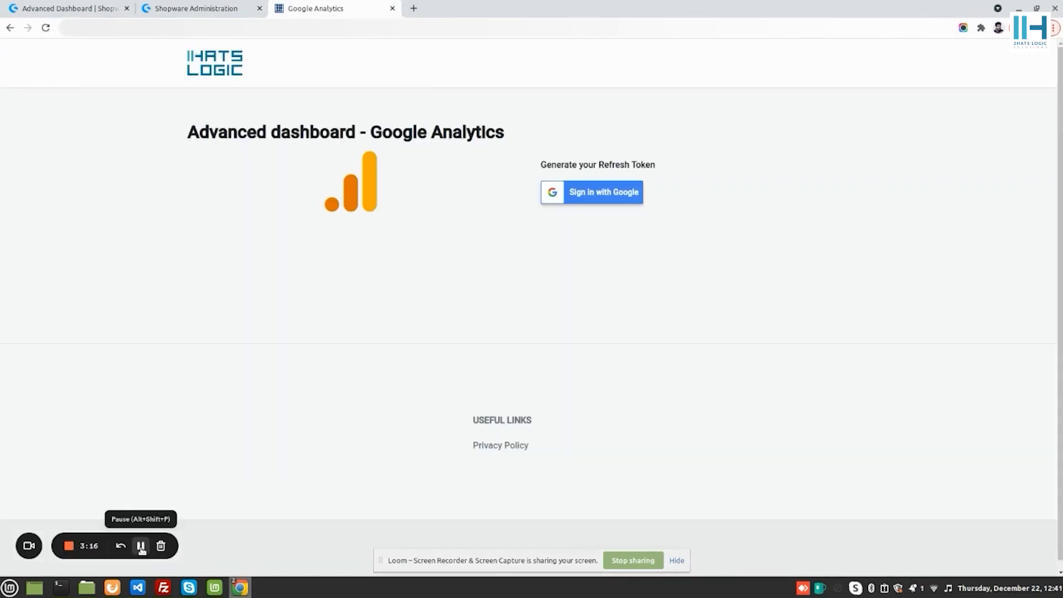
Step: Sign in with Google and allow 2hatslogic Analytics access to Google Analytics data
{"action": "left_click", "coordinate": [603, 192]}
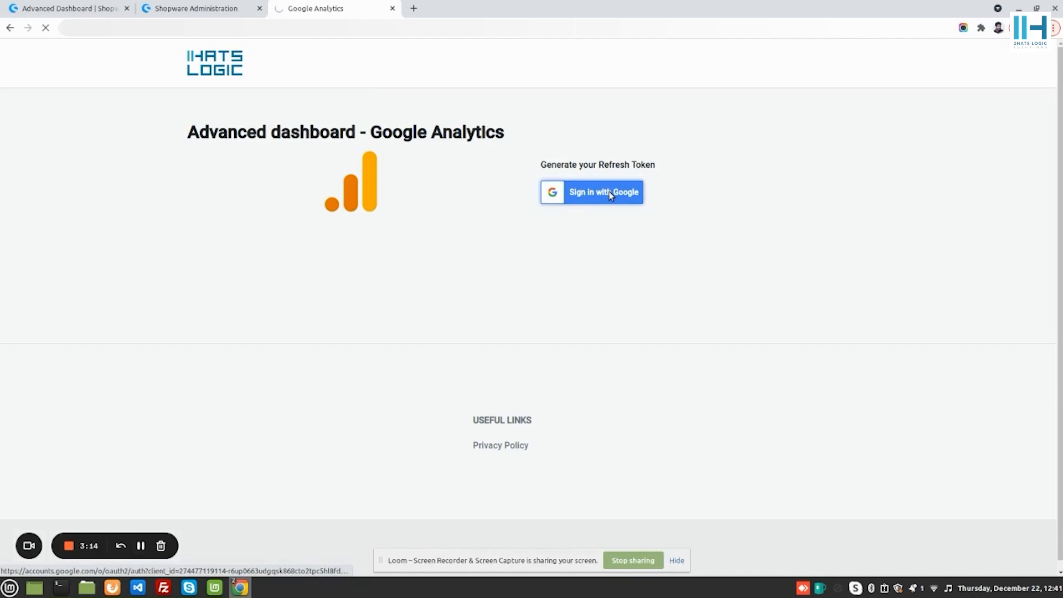
{"action": "left_click", "coordinate": [602, 191]}
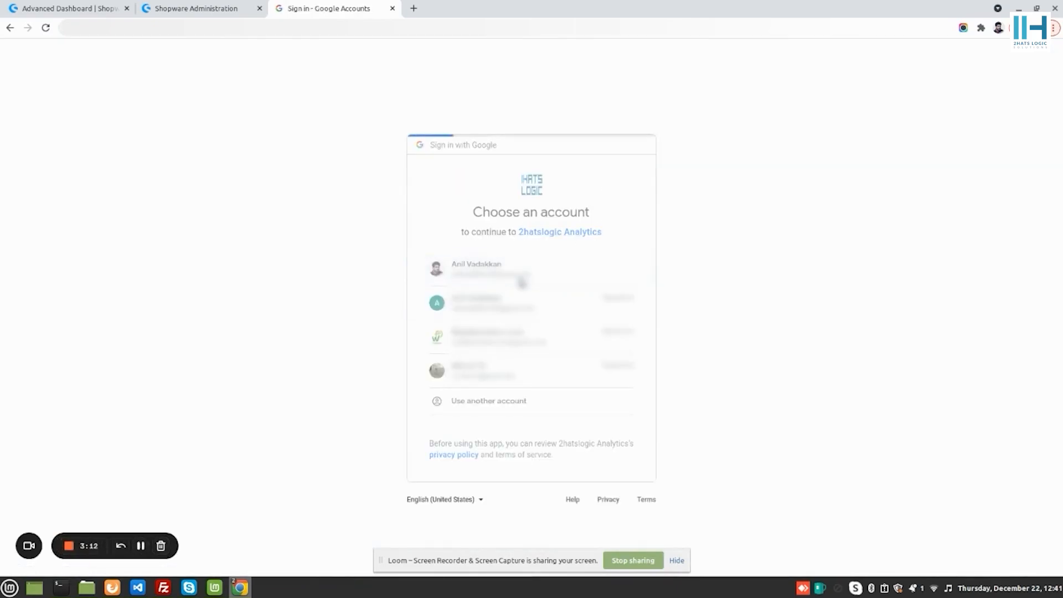
{"action": "left_click", "coordinate": [475, 265]}
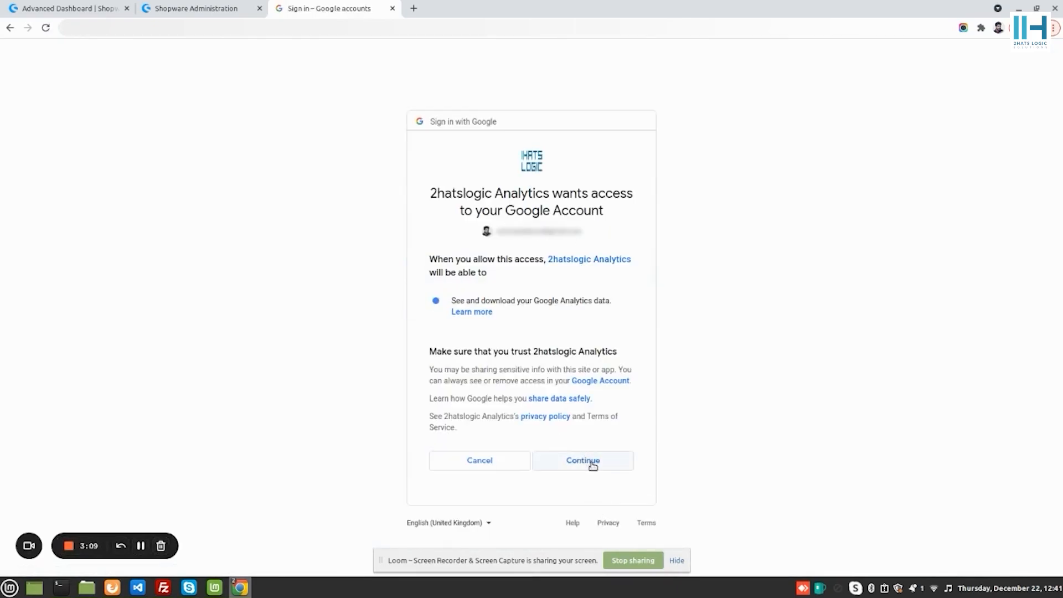
{"action": "left_click", "coordinate": [581, 460]}
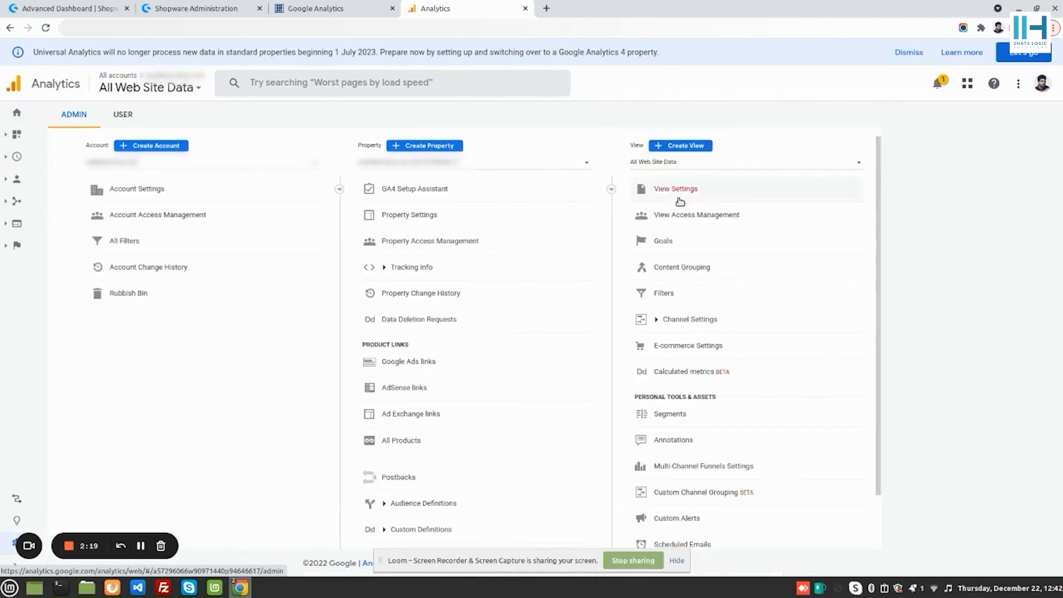
Step: Copy the All Web Site Data View ID into the plugin config and save it
{"action": "left_click", "coordinate": [674, 188]}
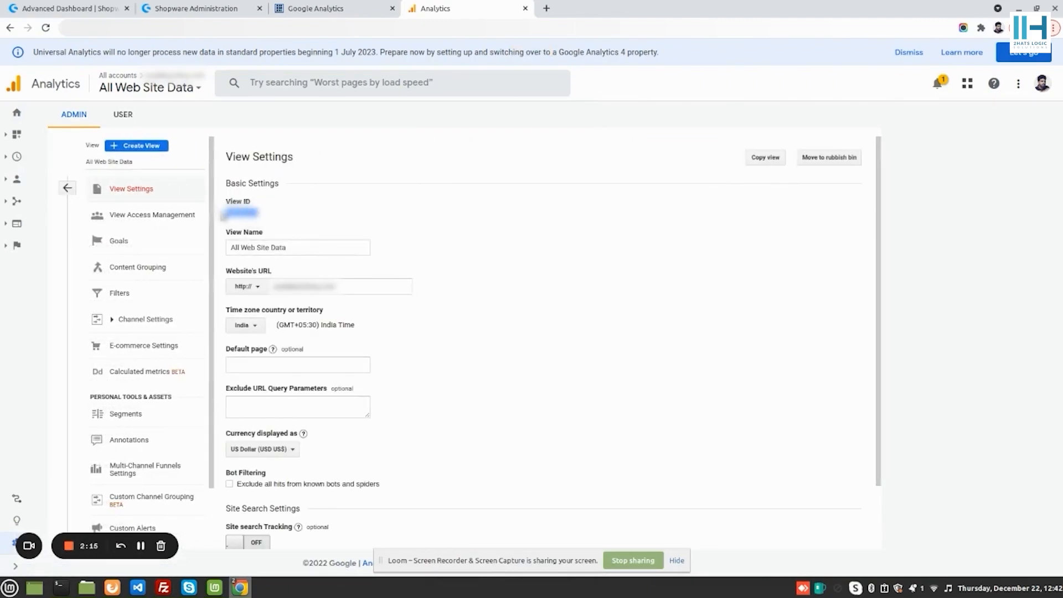
{"action": "left_click", "coordinate": [197, 8]}
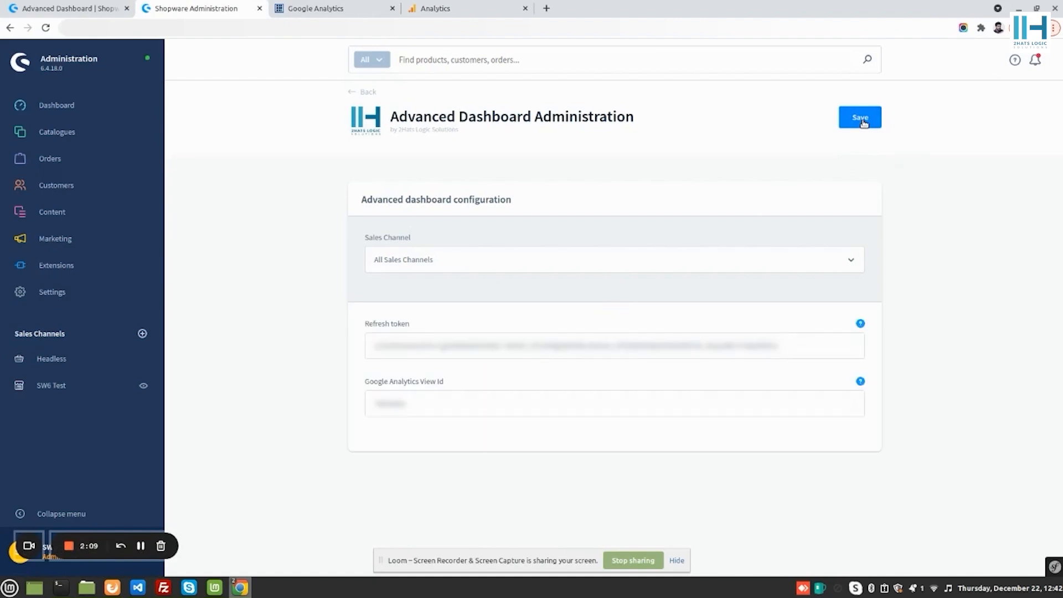
{"action": "left_click", "coordinate": [860, 117]}
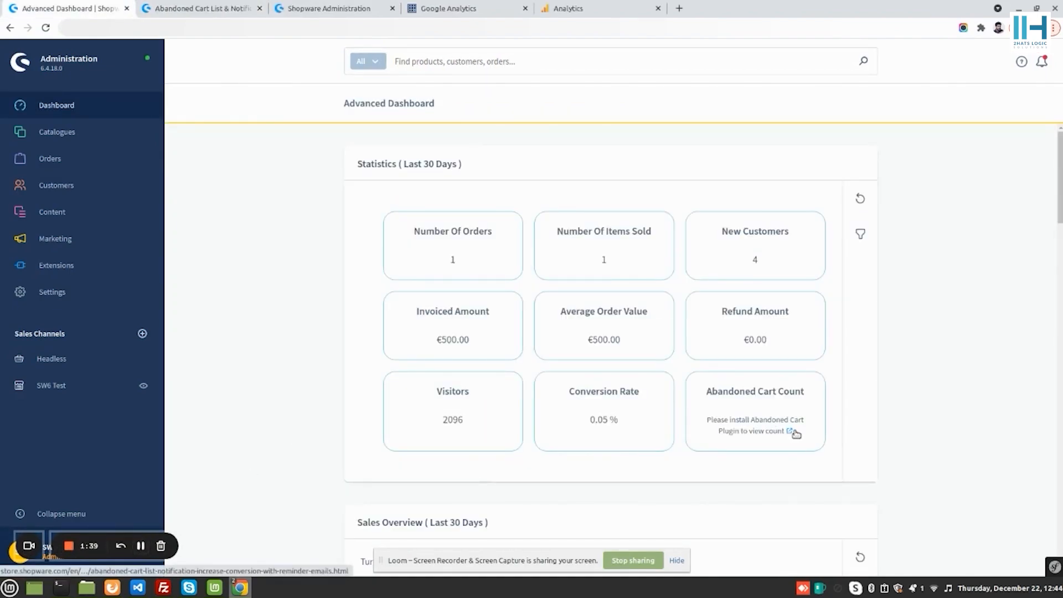
{"action": "mouse_move", "coordinate": [197, 7]}
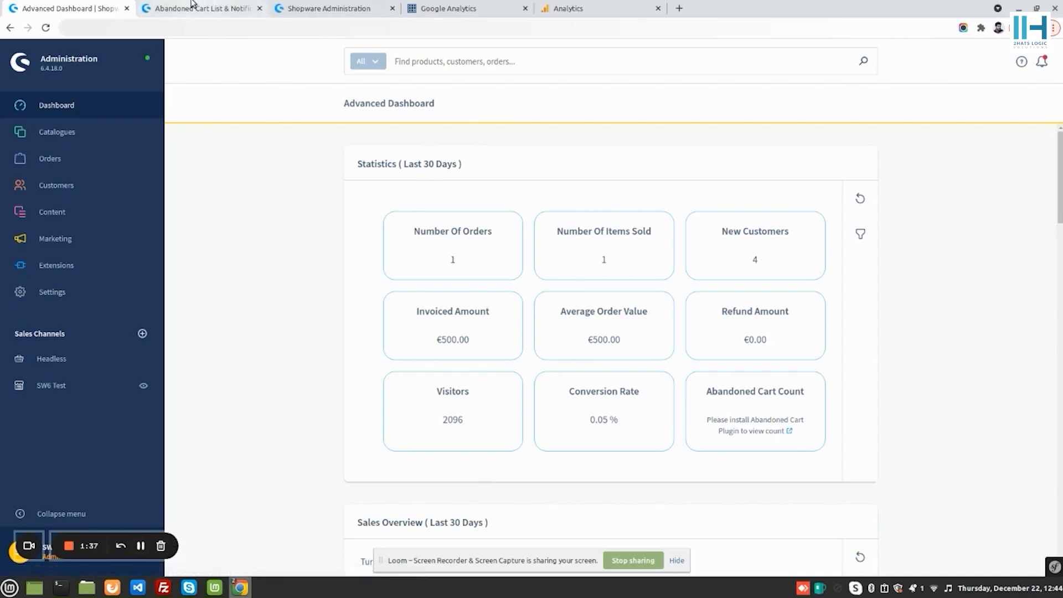
Step: Review the Abandoned Cart List & Notification plugin page in the Shopware Store
{"action": "left_click", "coordinate": [199, 8]}
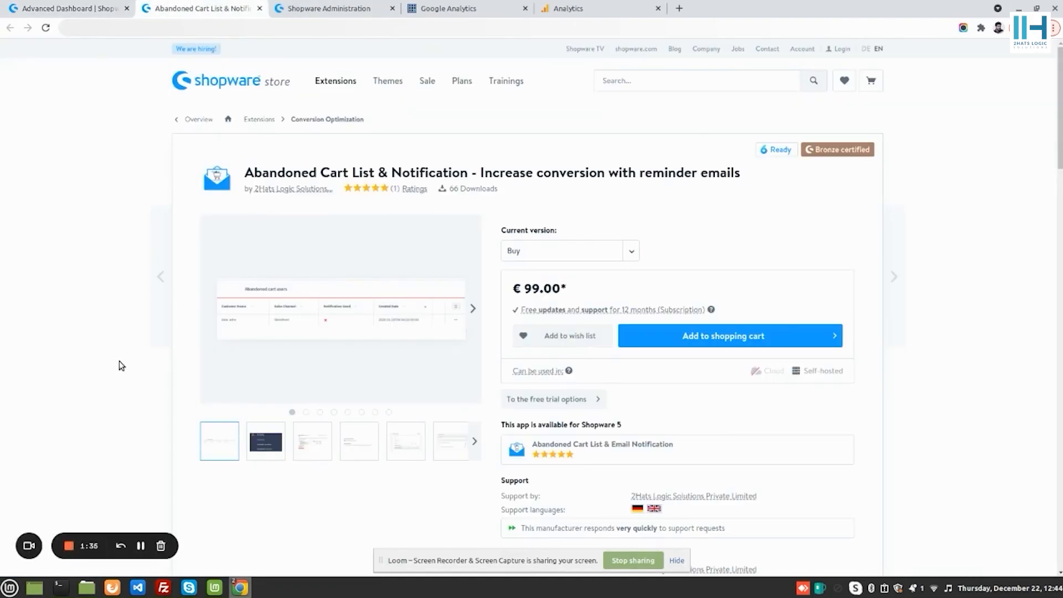
{"action": "scroll", "scroll_direction": "down", "scroll_amount": 3}
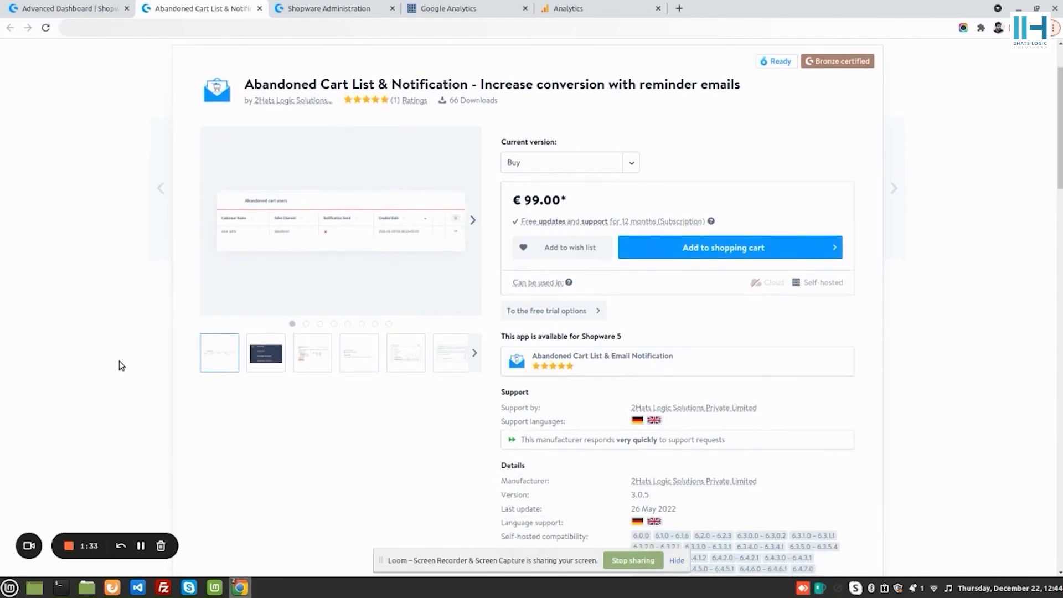
{"action": "scroll", "scroll_direction": "down", "scroll_amount": 3}
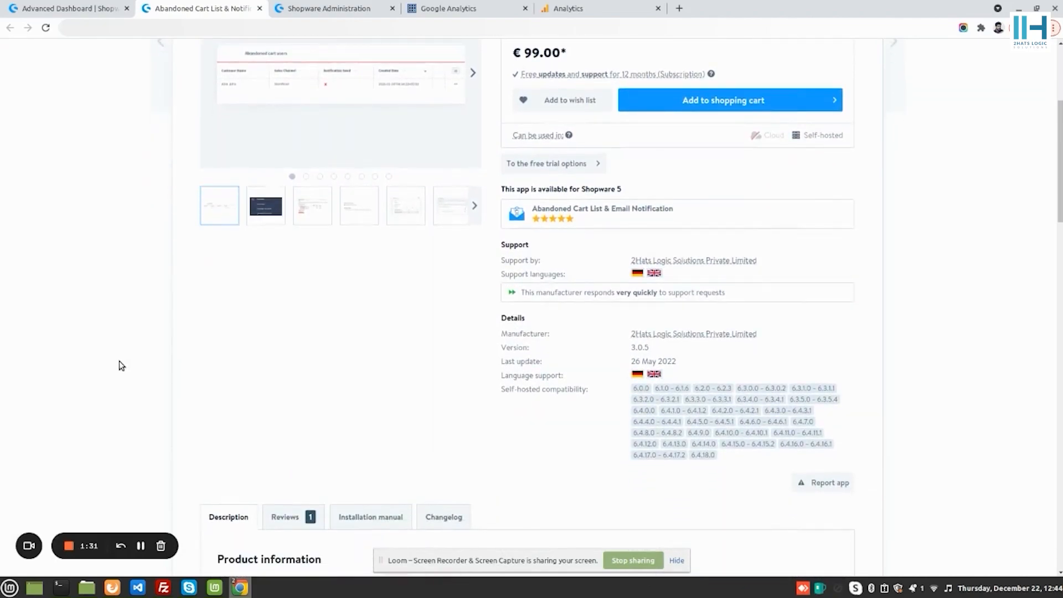
{"action": "mouse_move", "coordinate": [140, 561]}
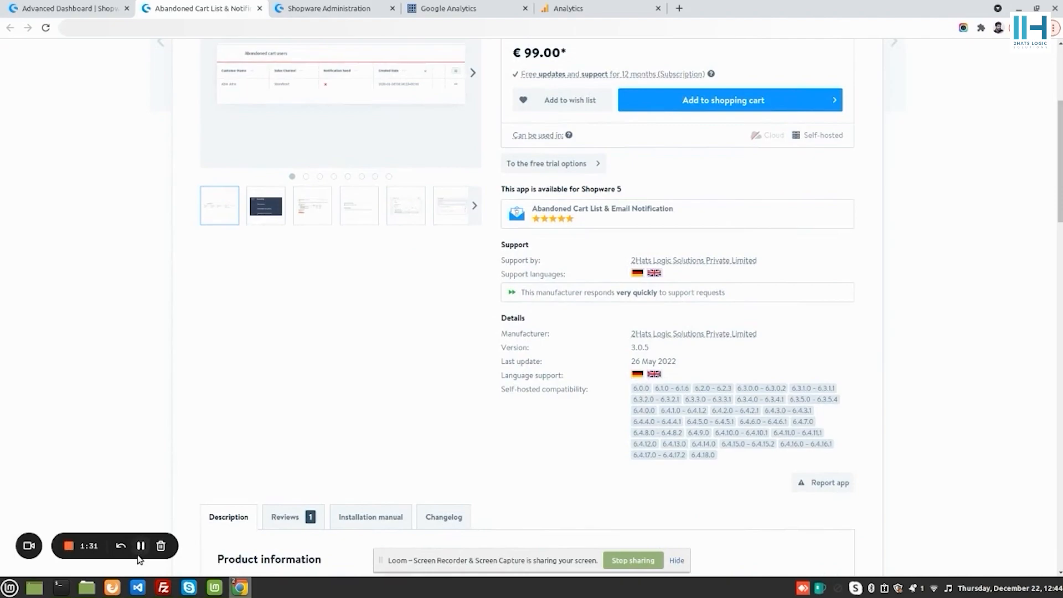
Step: Set the Advanced Dashboard statistics Time Interval filter to Last Year
{"action": "left_click", "coordinate": [64, 8]}
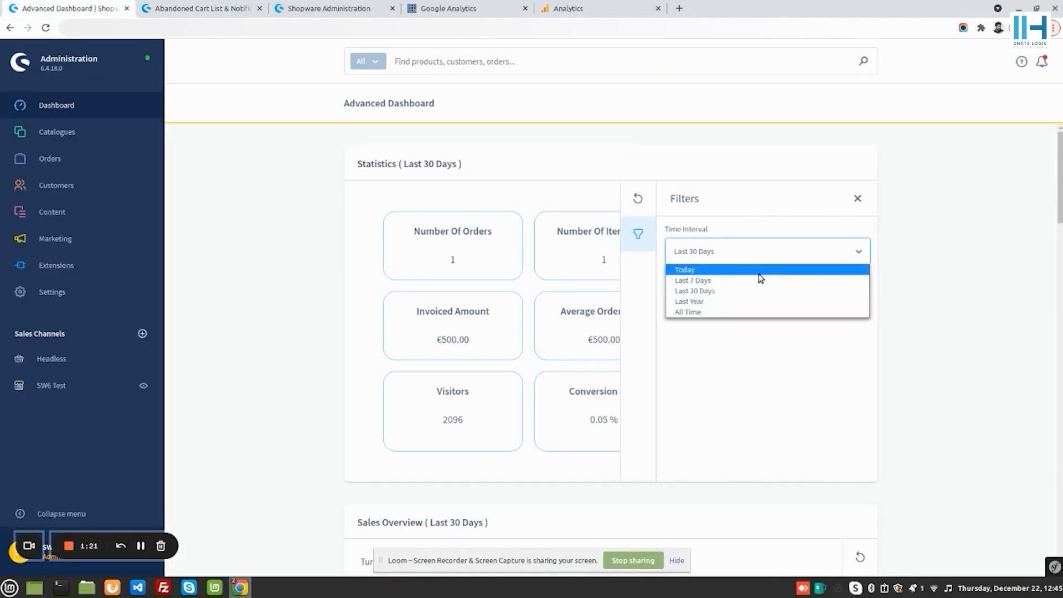
{"action": "left_click", "coordinate": [689, 301]}
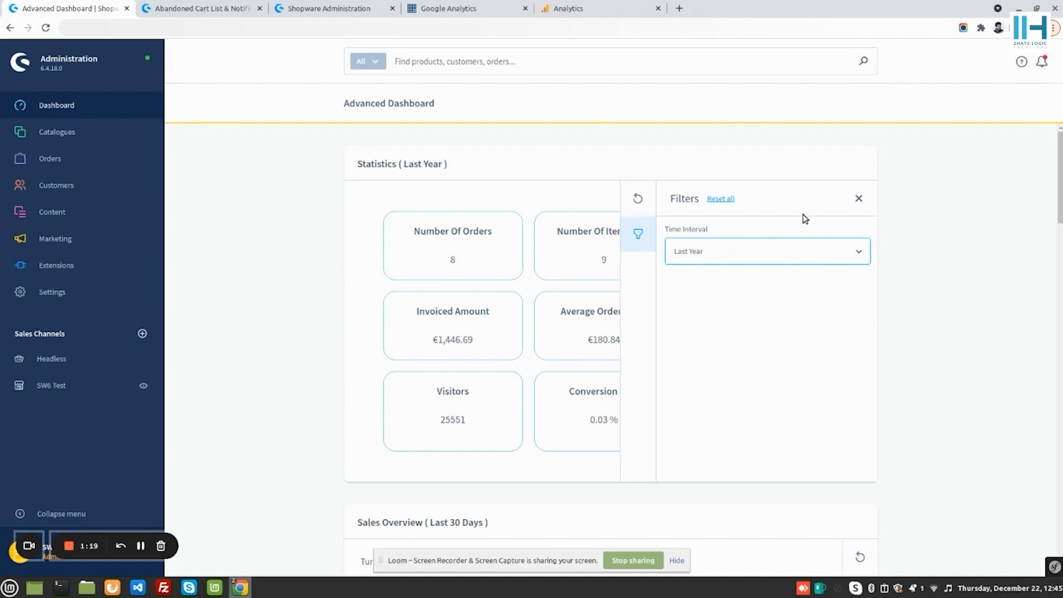
{"action": "left_click", "coordinate": [859, 198]}
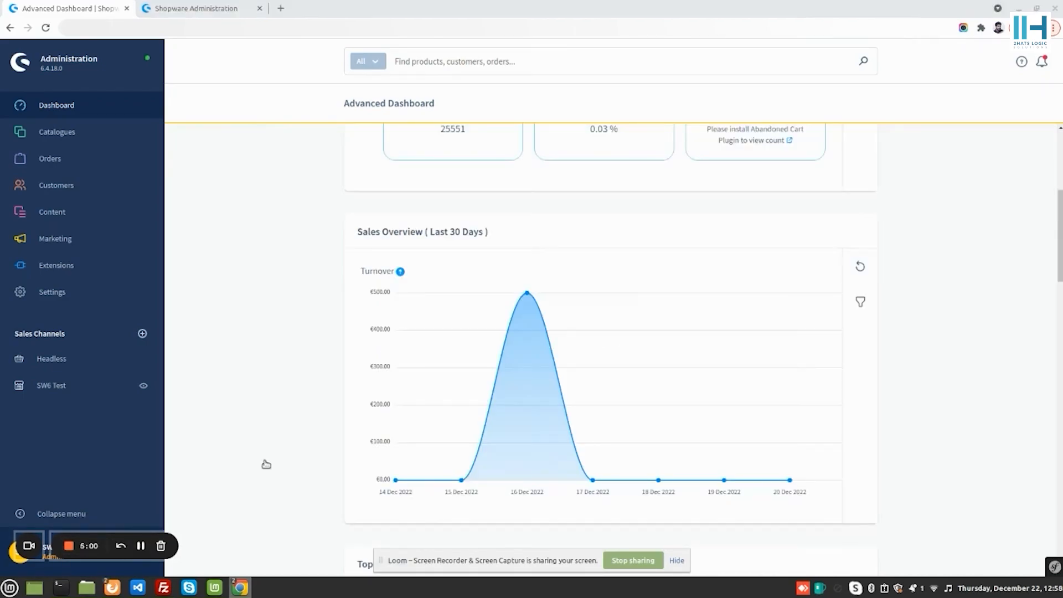
{"action": "left_click", "coordinate": [860, 301]}
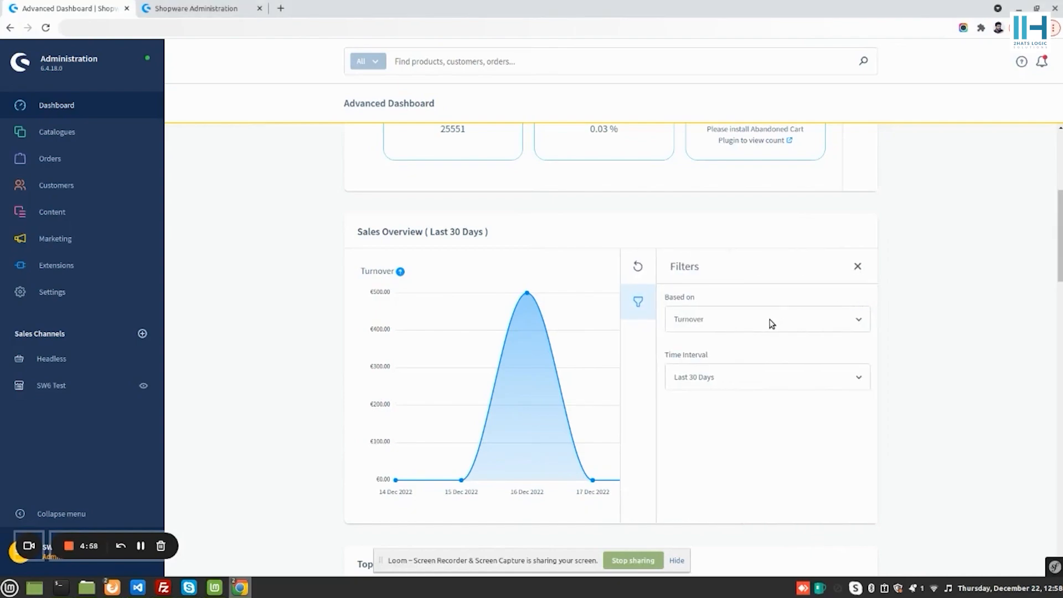
{"action": "left_click", "coordinate": [766, 319]}
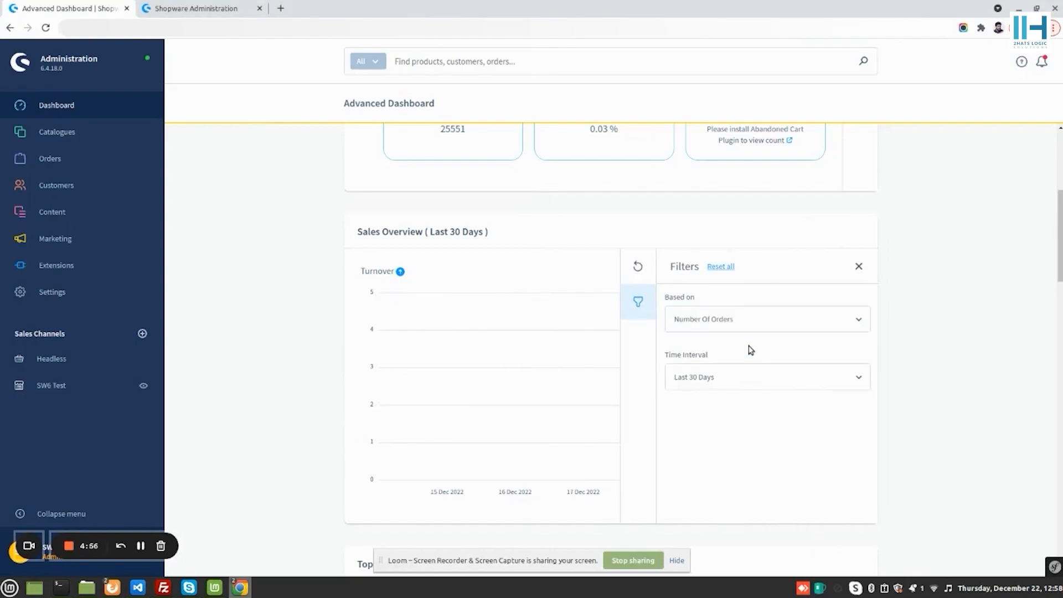
{"action": "left_click", "coordinate": [767, 319]}
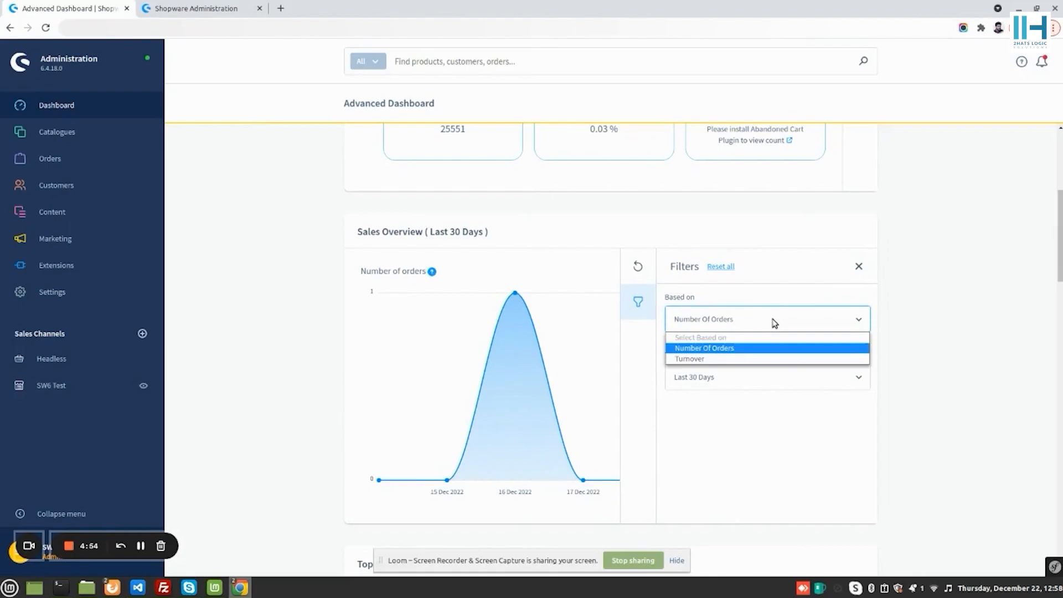
{"action": "left_click", "coordinate": [690, 359]}
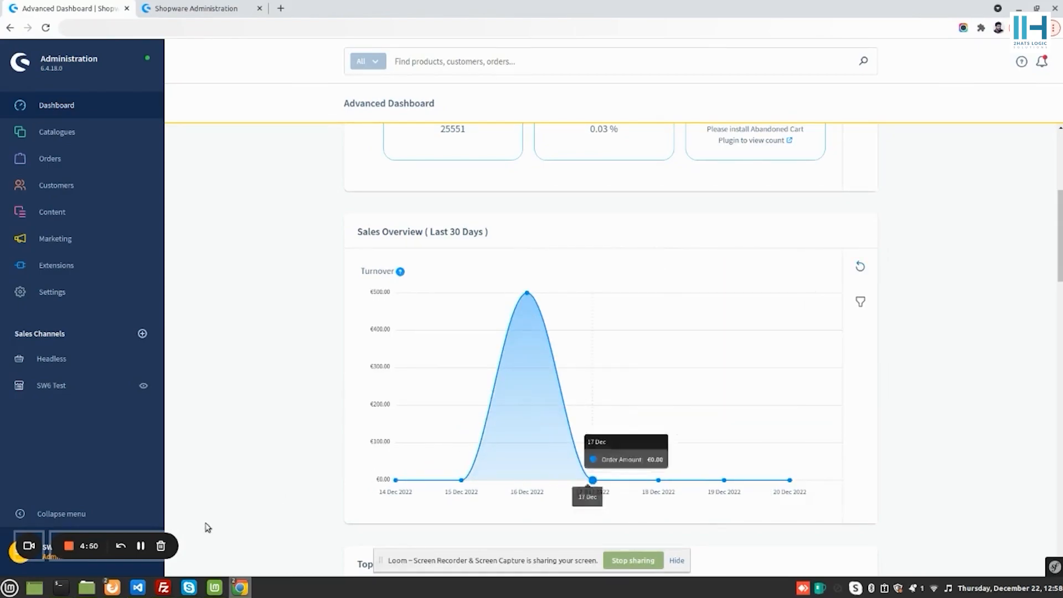
{"action": "mouse_move", "coordinate": [207, 527]}
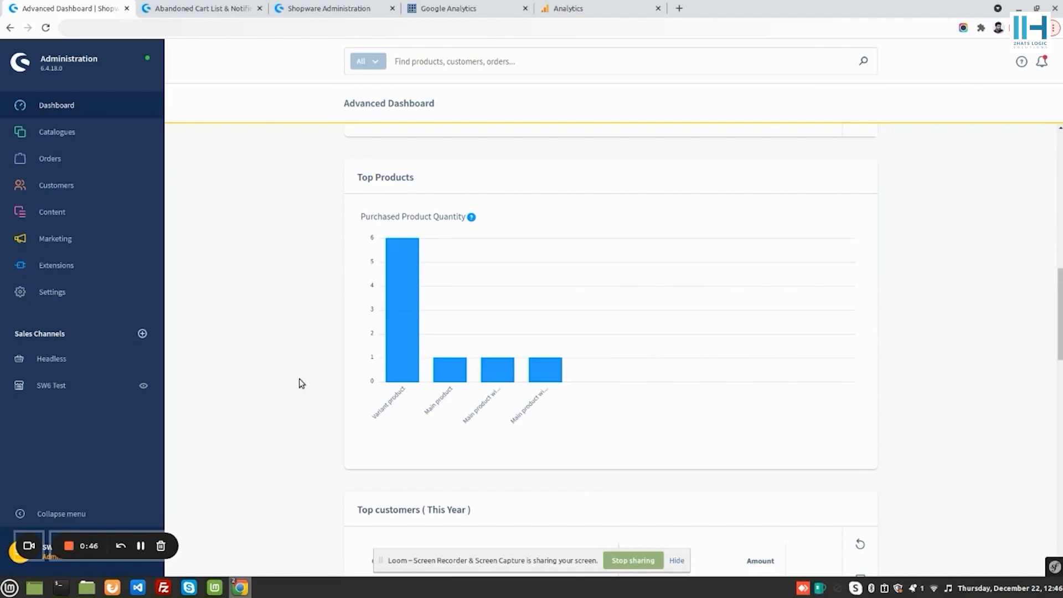
{"action": "scroll", "scroll_direction": "down", "scroll_amount": 3}
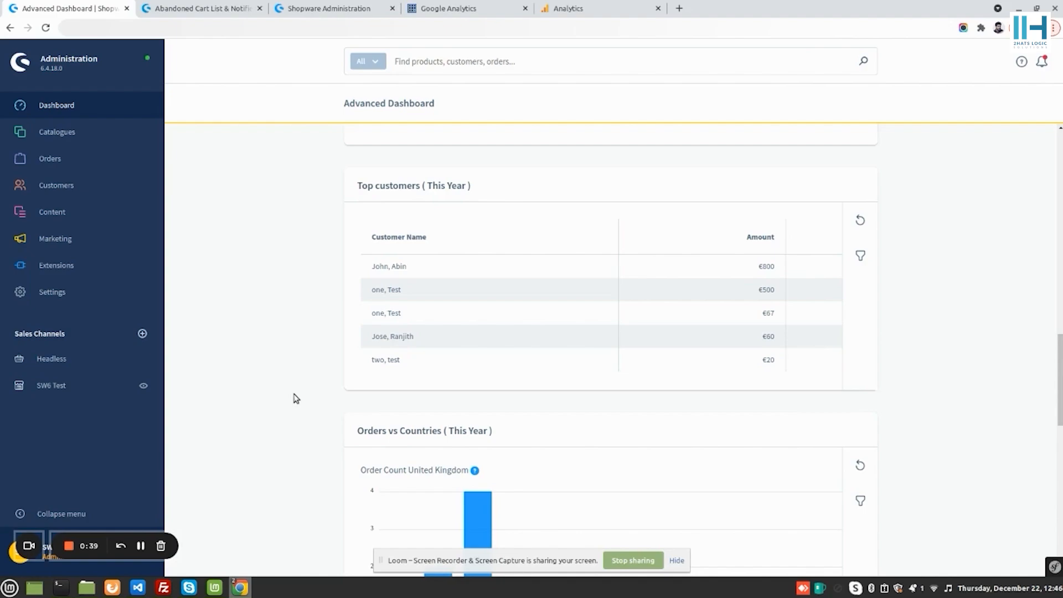
{"action": "mouse_move", "coordinate": [339, 387]}
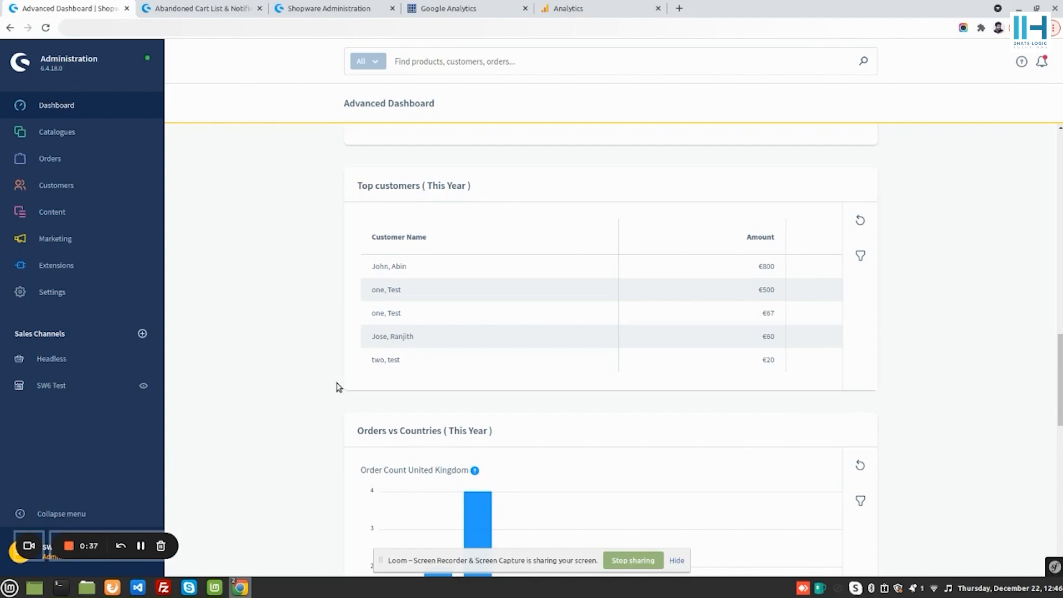
{"action": "scroll", "scroll_direction": "down", "scroll_amount": 3}
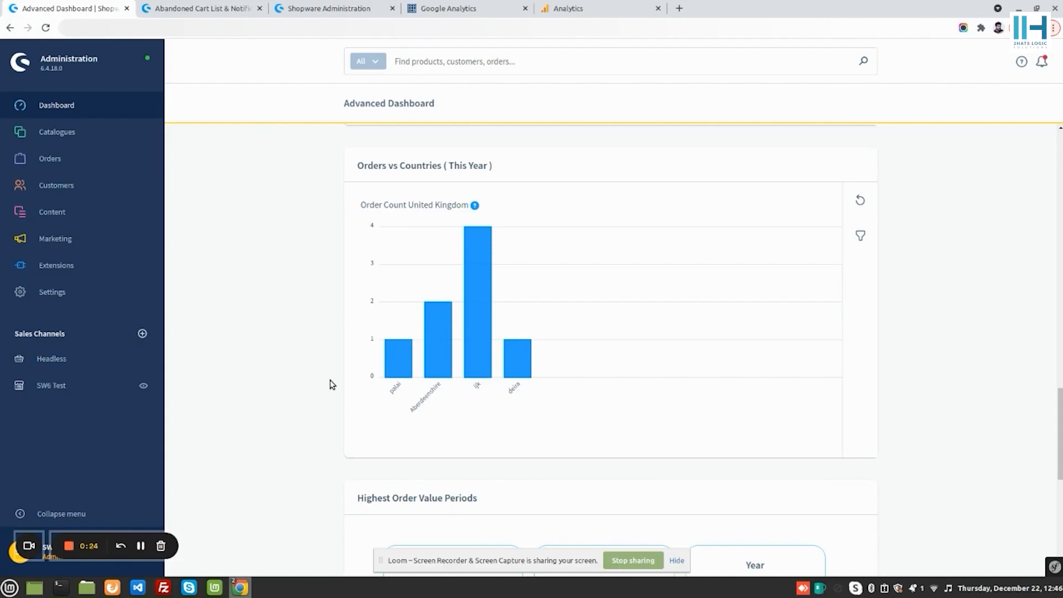
{"action": "scroll", "scroll_direction": "down", "scroll_amount": 3}
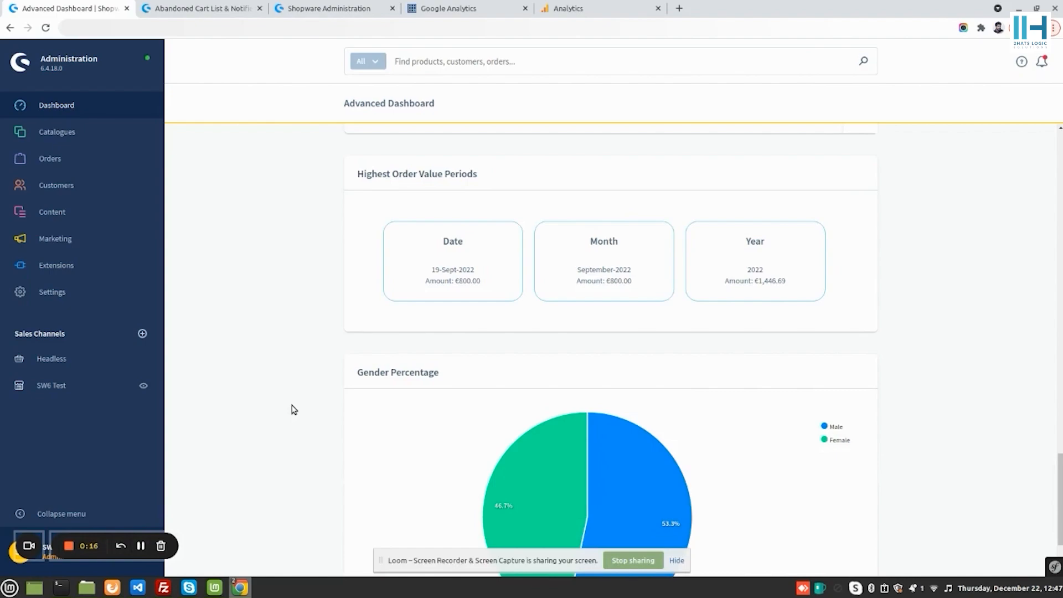
{"action": "scroll", "scroll_direction": "down", "scroll_amount": 3}
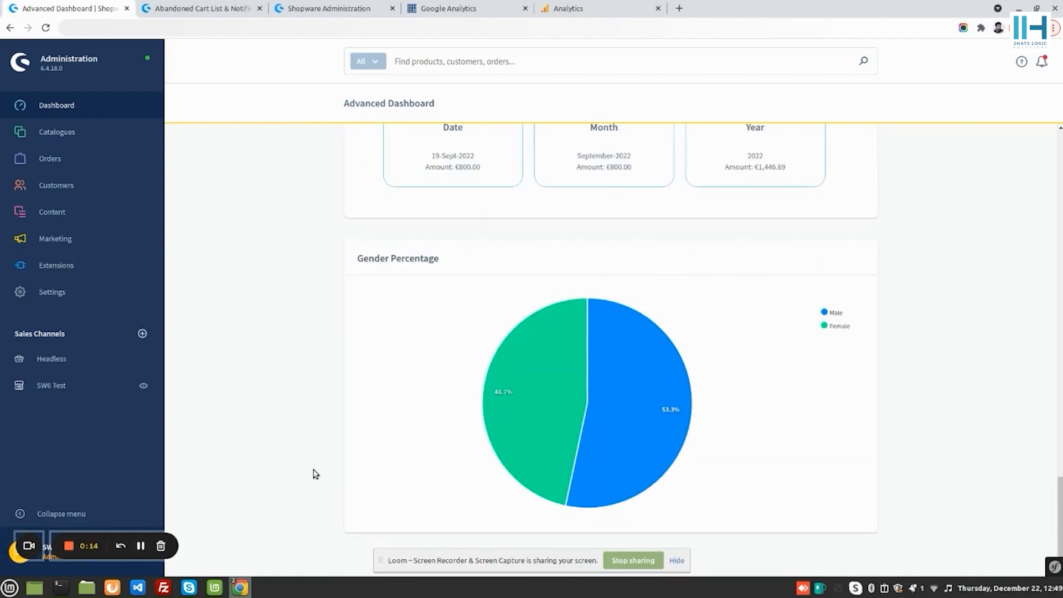